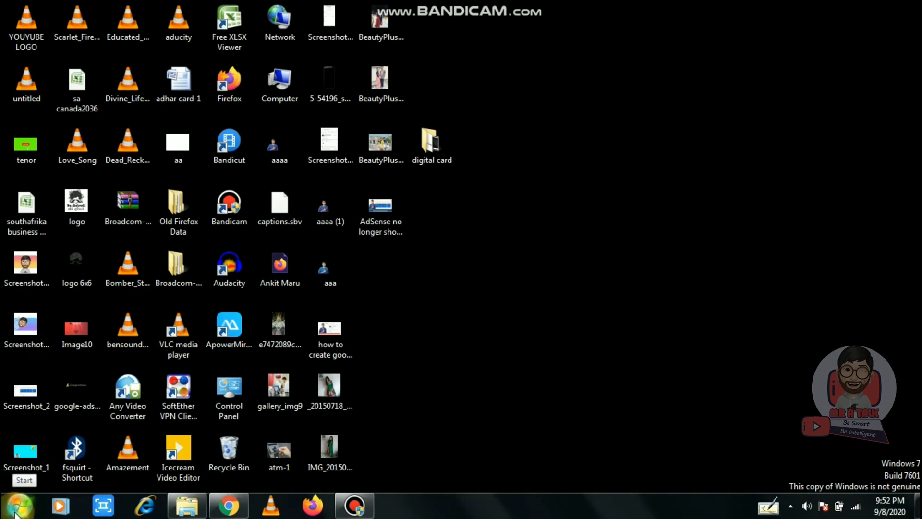
Search the Start Menu for 'services' and launch Services Running on this Computer
click(17, 506)
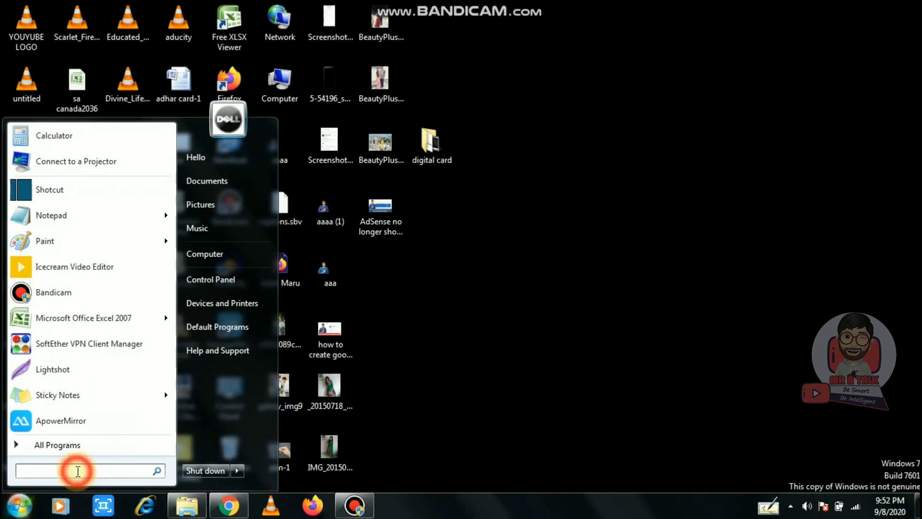
text(s)
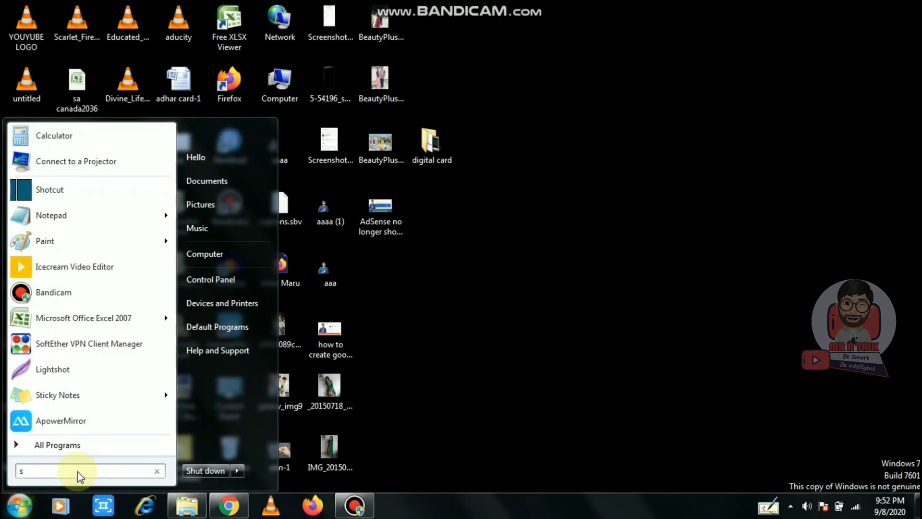
text(eri)
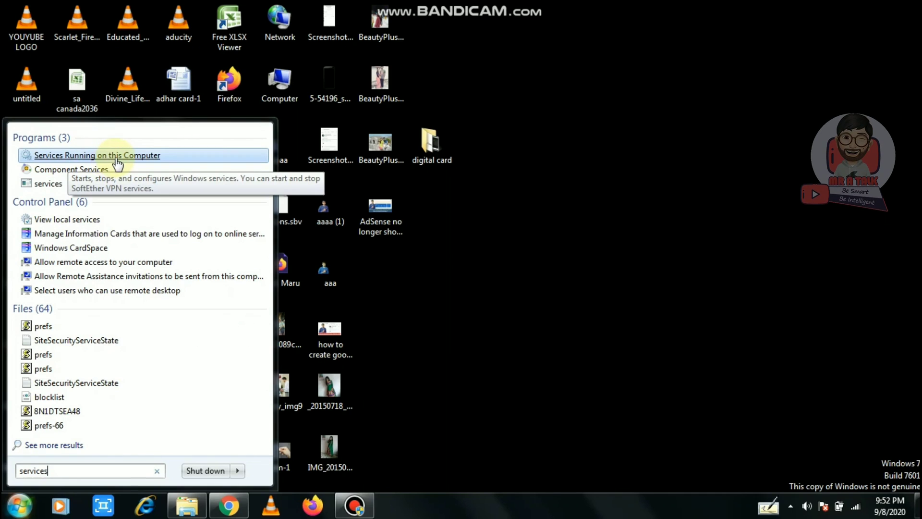
click(97, 156)
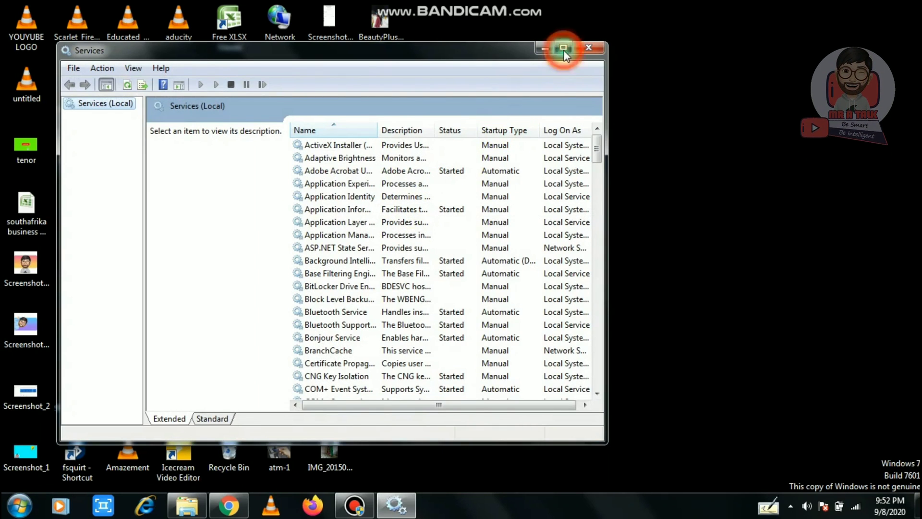
Maximize Services and bring up the Windows Update service's Properties
click(564, 48)
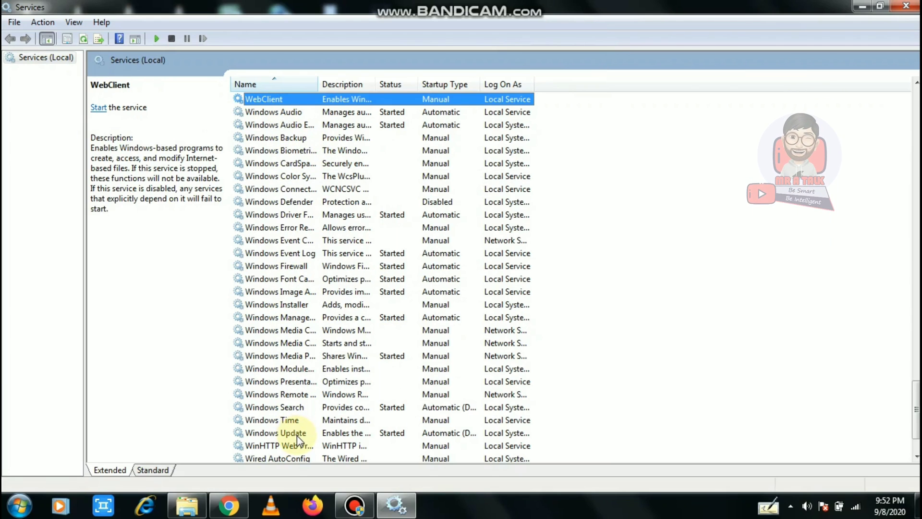
click(275, 432)
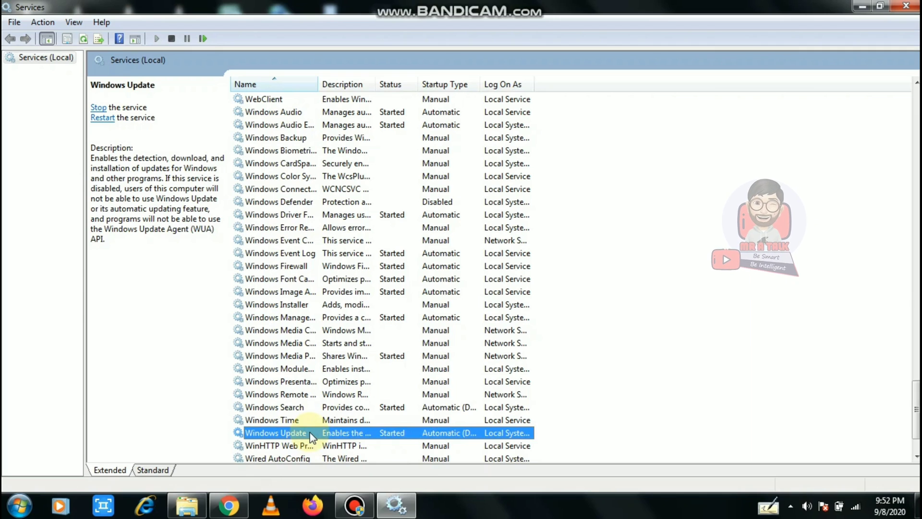
double_click(274, 433)
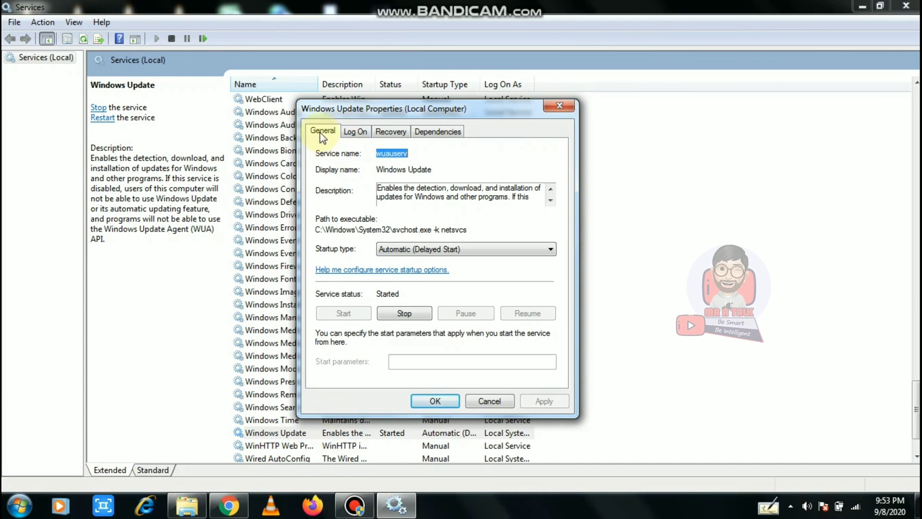
mouse_move(341, 253)
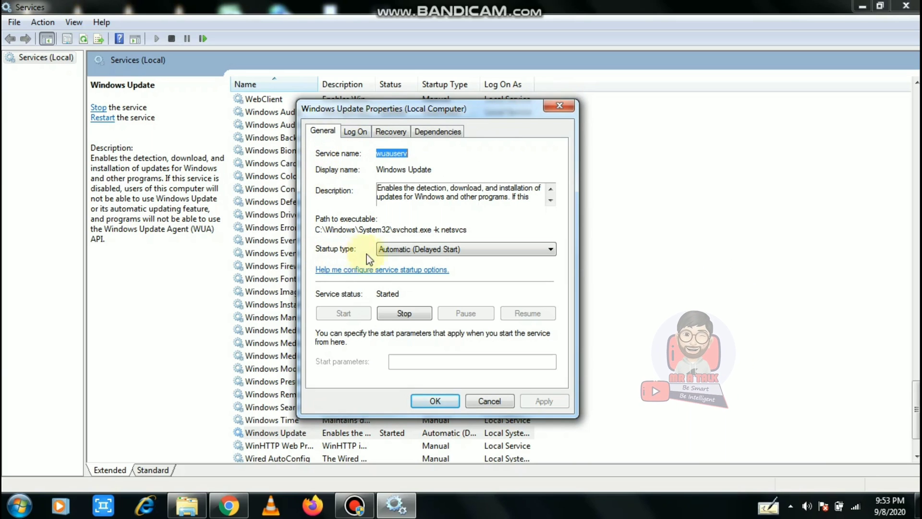
Set Windows Update startup type to Disabled, stop the service, apply, and close Services
click(549, 249)
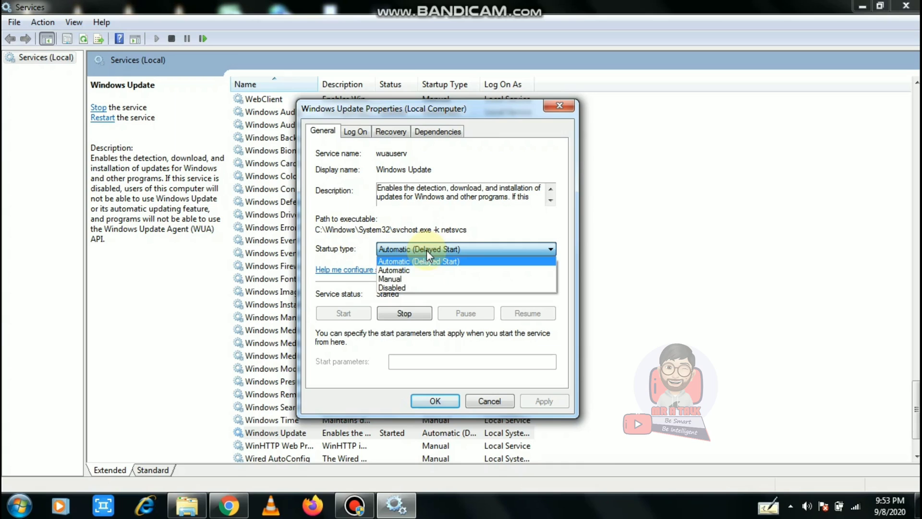
mouse_move(426, 287)
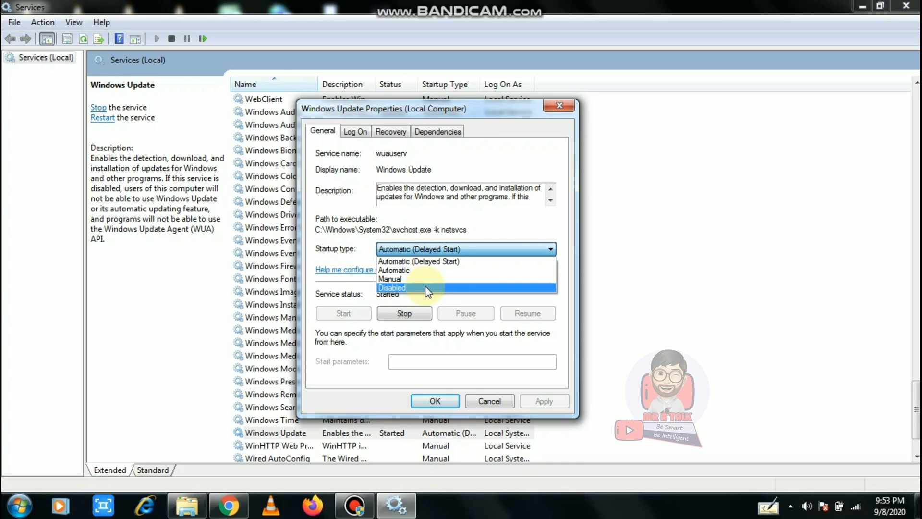
click(392, 288)
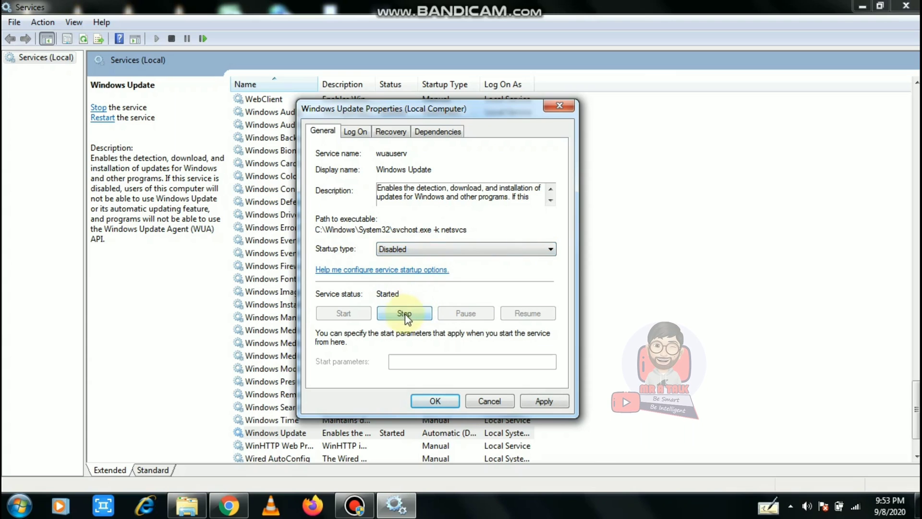
click(404, 313)
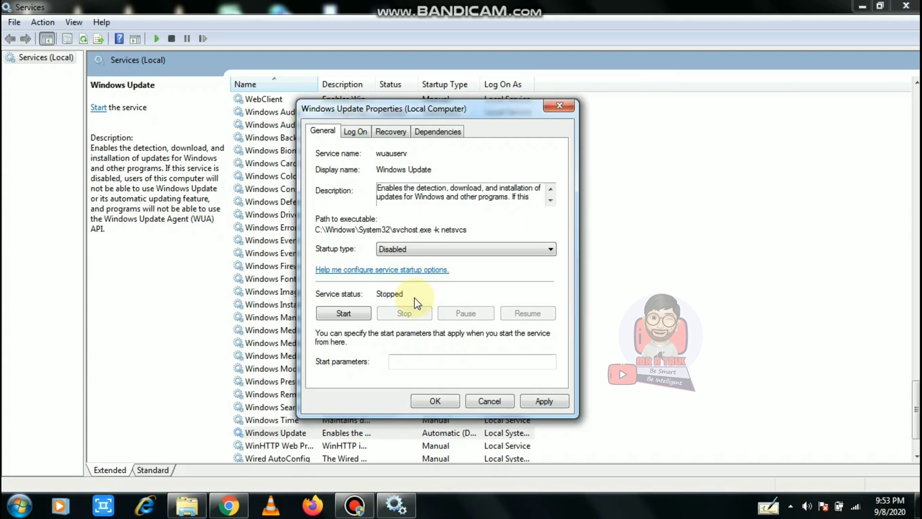
click(543, 400)
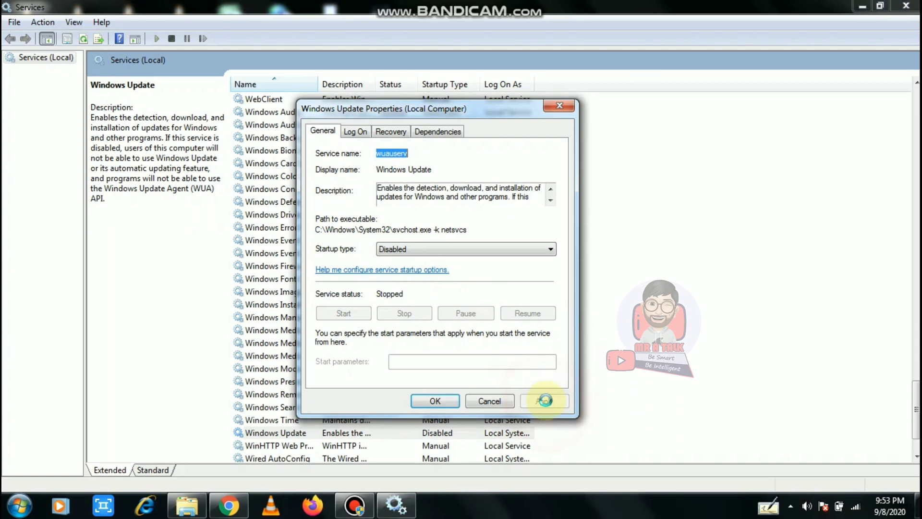
click(434, 401)
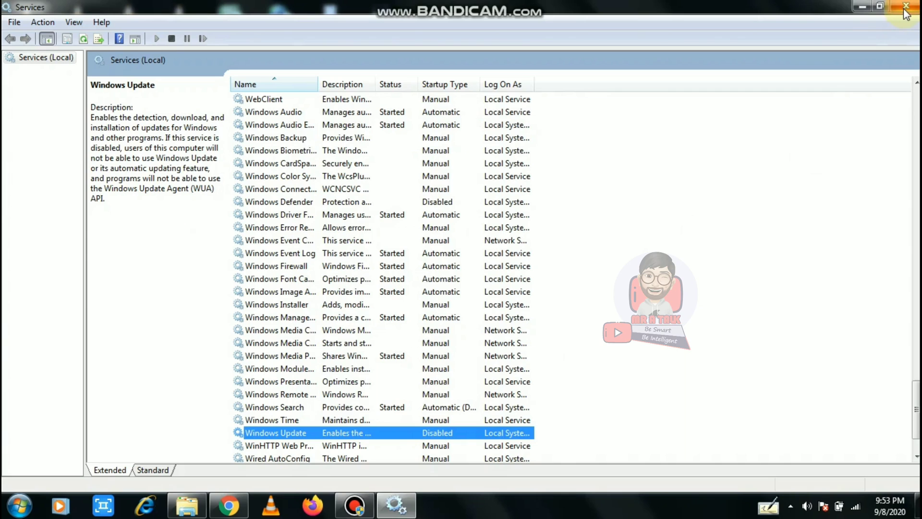
click(906, 7)
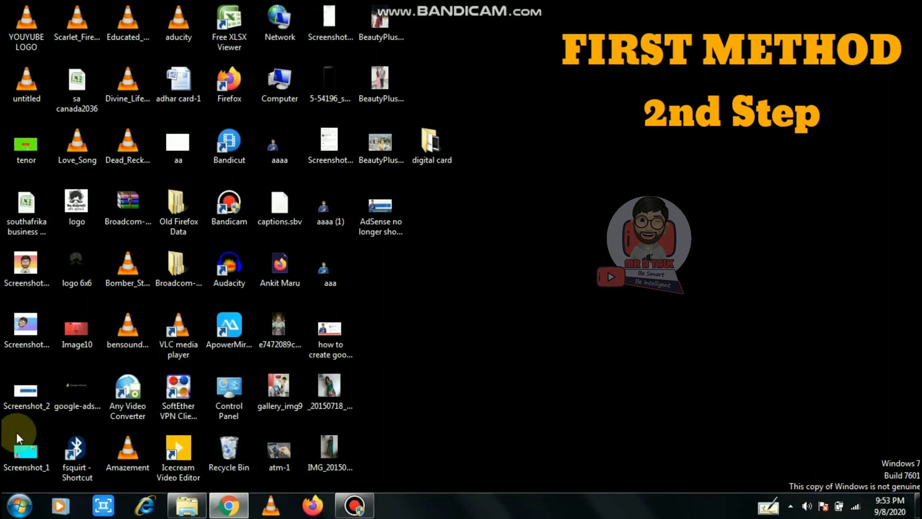
click(280, 85)
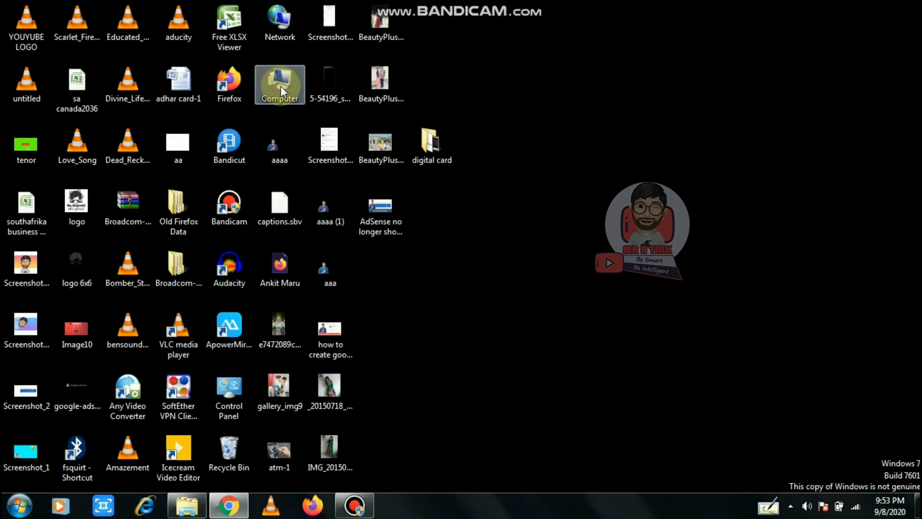
Navigate from Computer into Local Disk (C:) and then the Windows folder
double_click(279, 85)
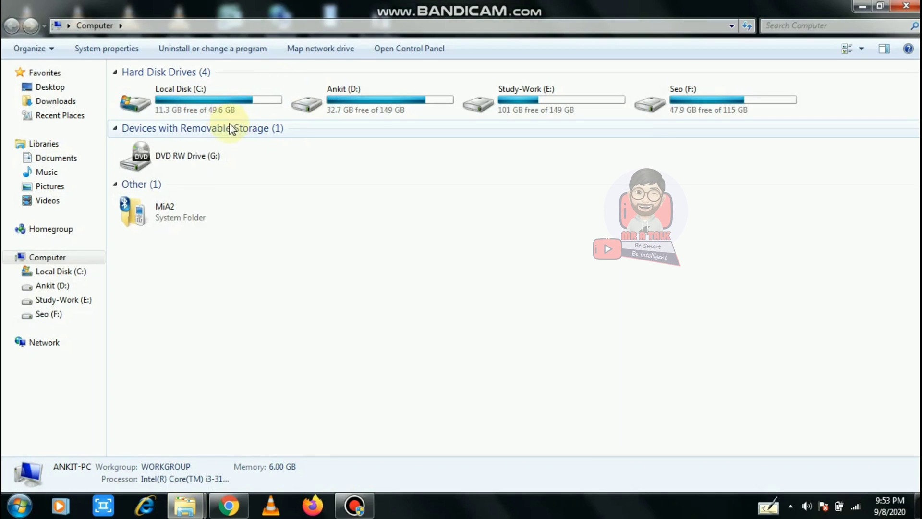
double_click(181, 99)
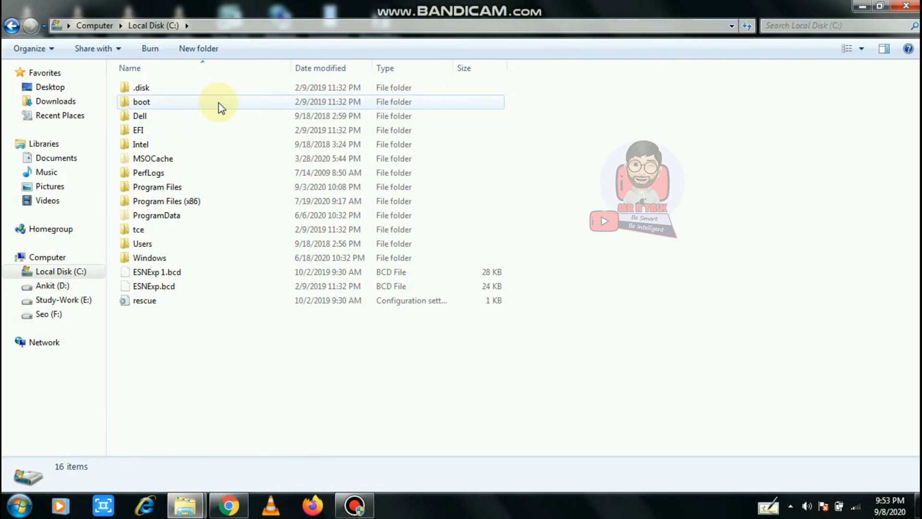
mouse_move(218, 257)
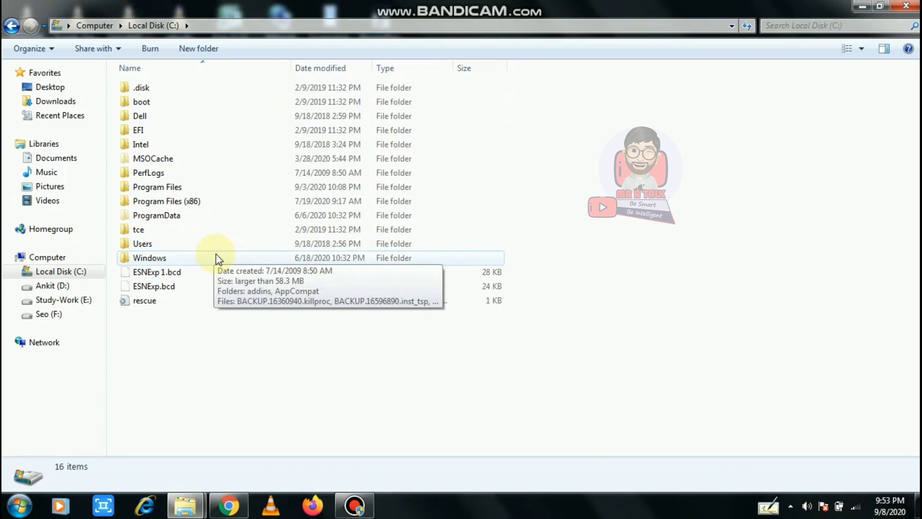
click(149, 258)
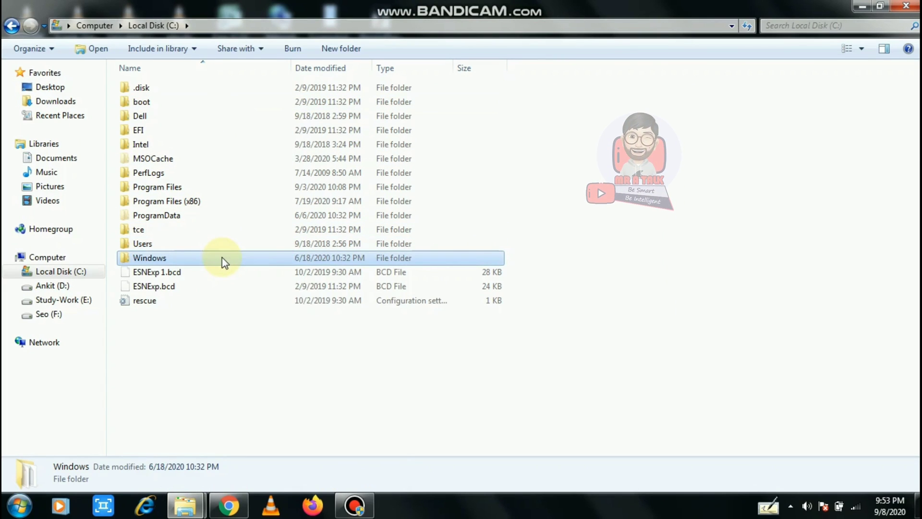
double_click(150, 257)
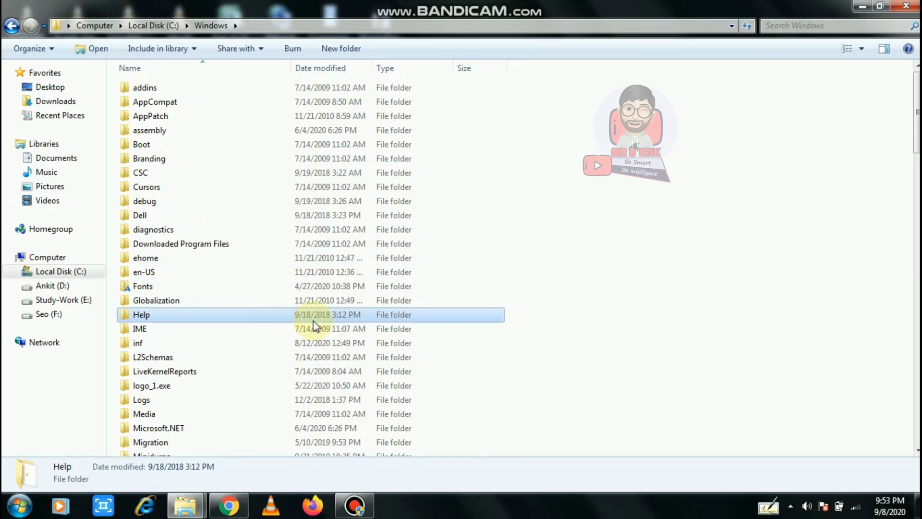
Locate and enter the SoftwareDistribution folder inside C:\Windows
scroll(down, 3)
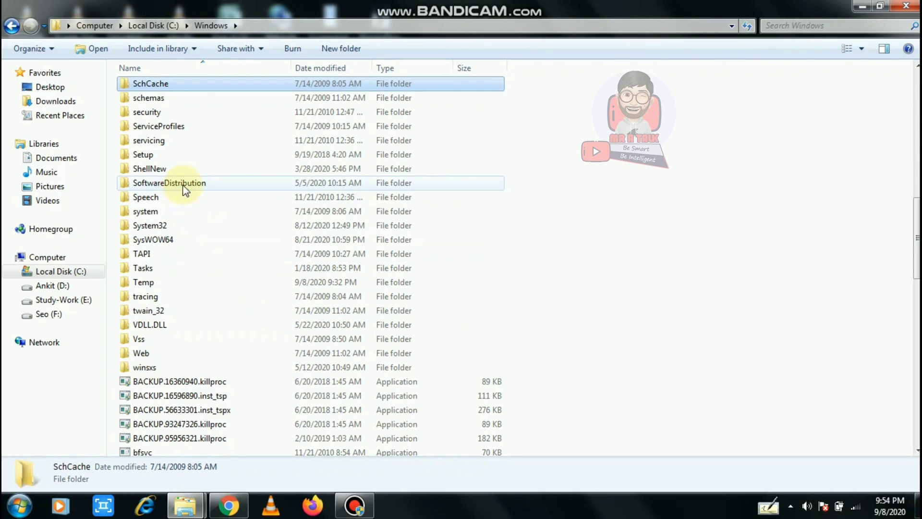
click(169, 182)
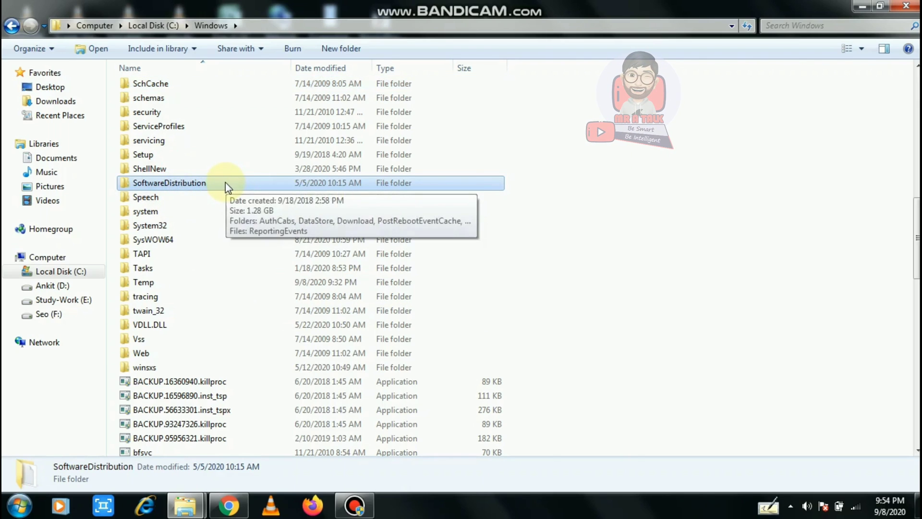
double_click(169, 182)
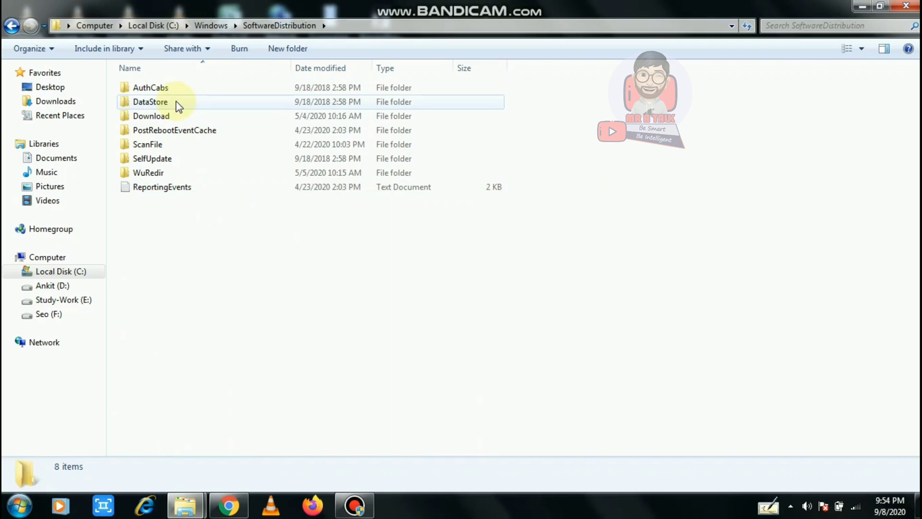
mouse_move(174, 106)
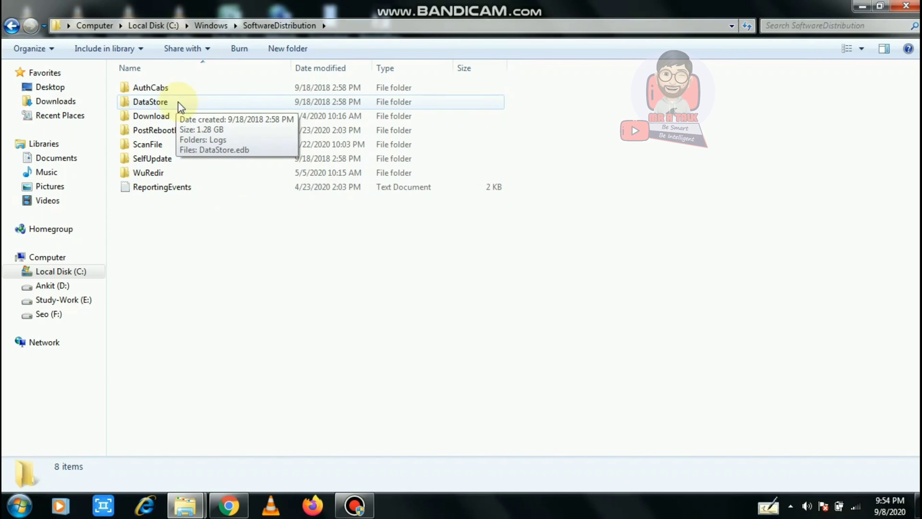
Delete the DataStore and Download folders, confirming the move to the Recycle Bin
click(150, 117)
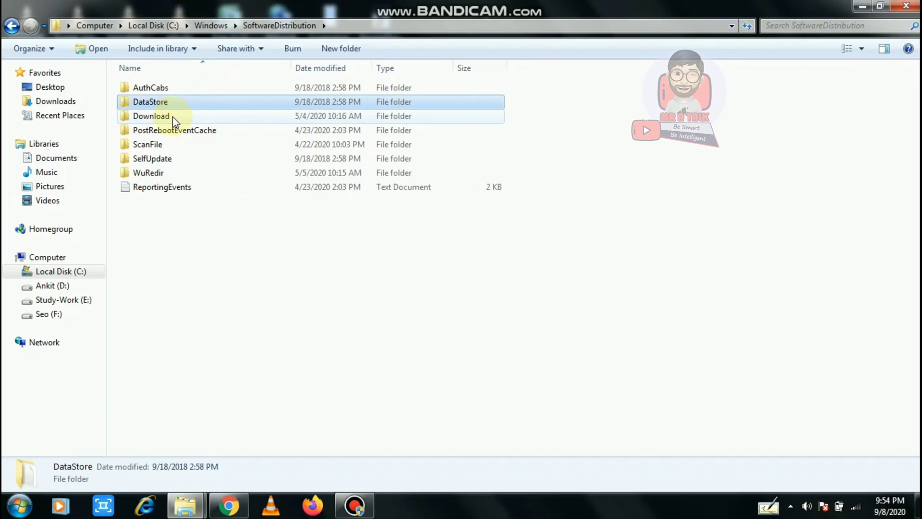
click(150, 116)
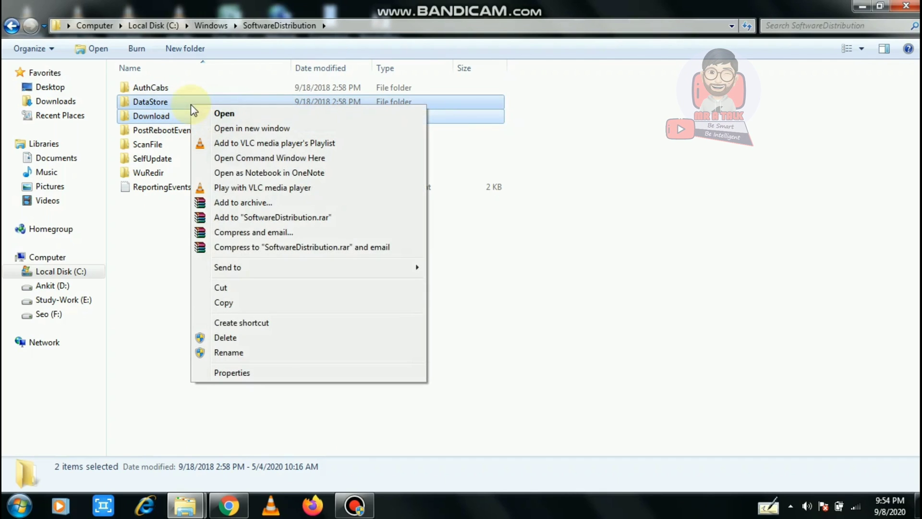
mouse_move(252, 338)
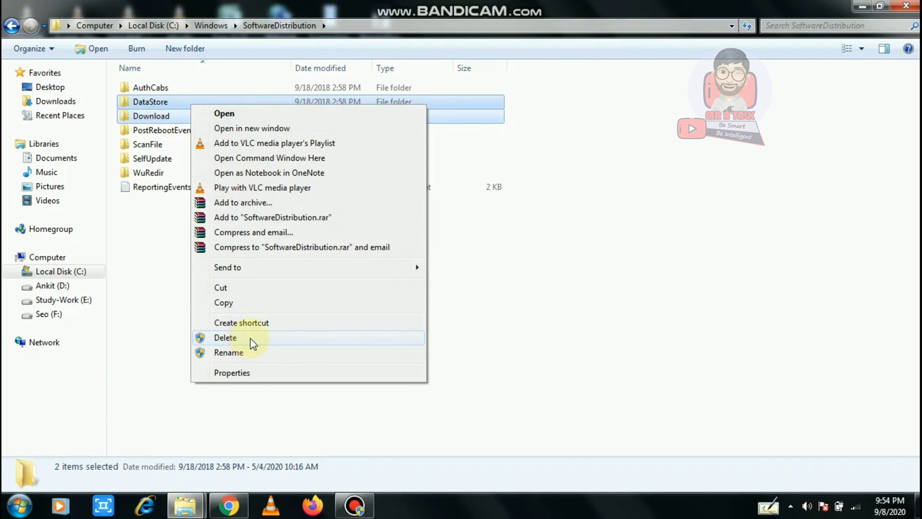
click(225, 338)
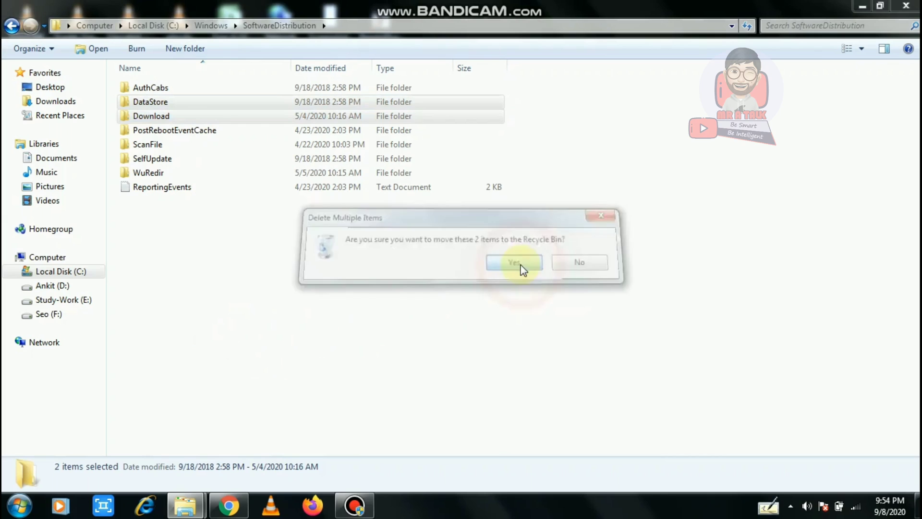
click(512, 262)
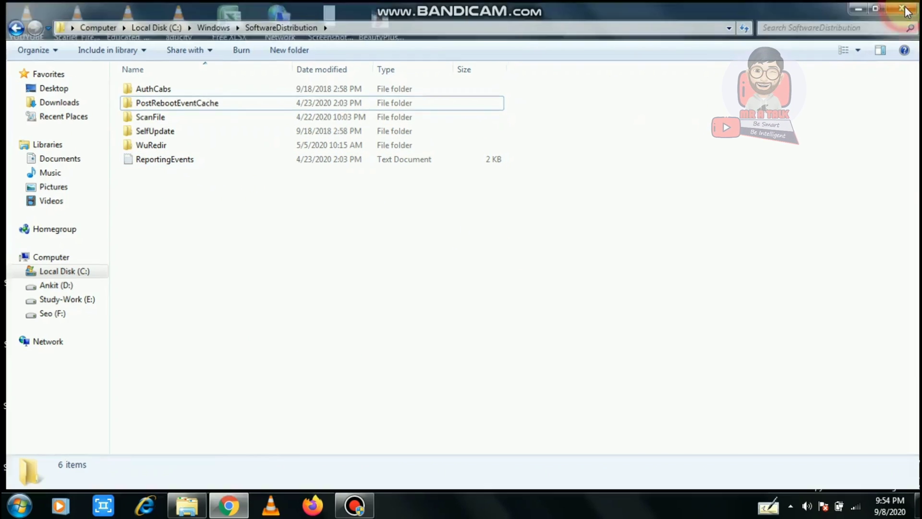
Close Explorer and search the Start Menu for 'services' again
click(905, 9)
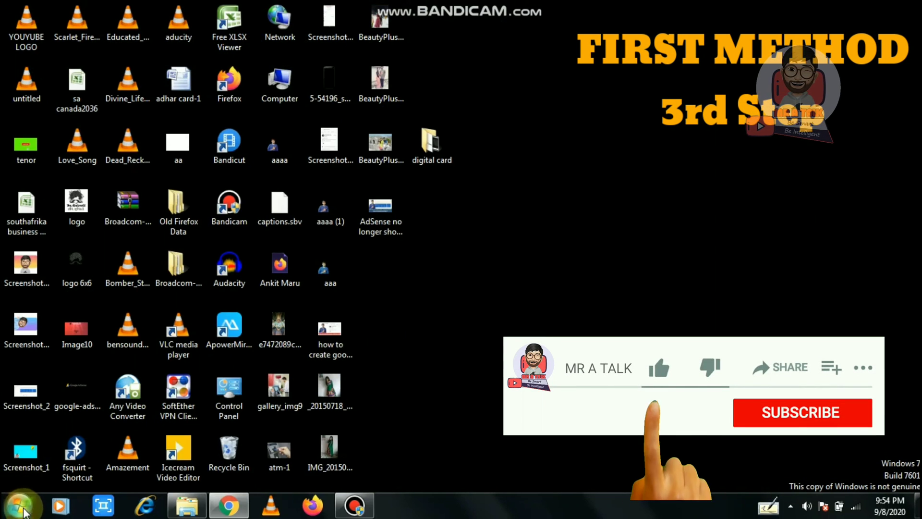
click(22, 504)
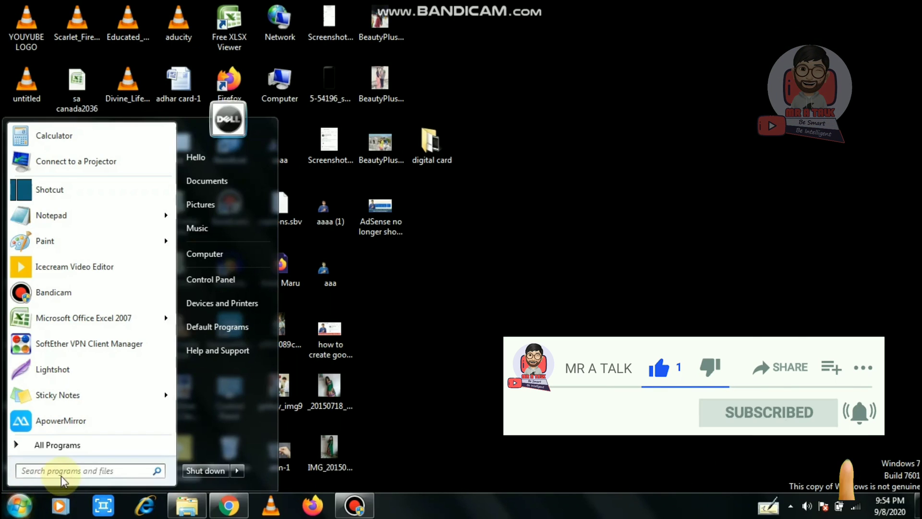
text(s)
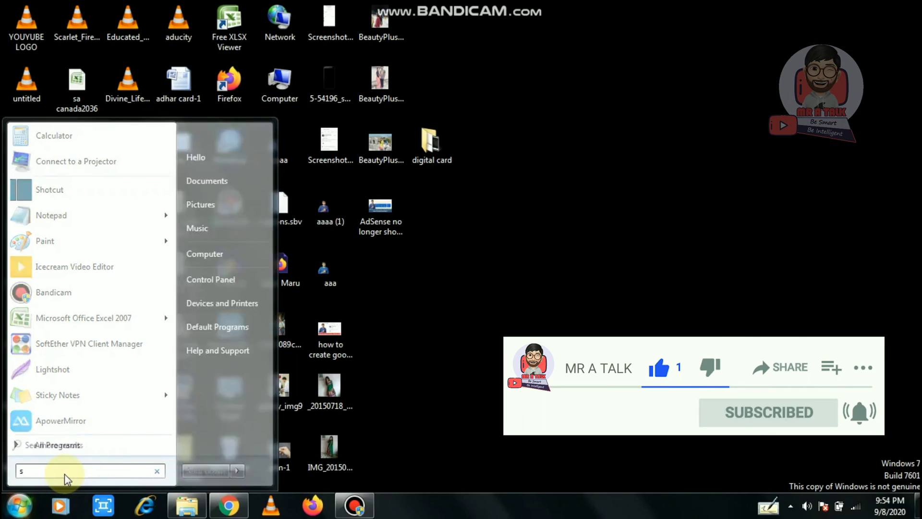
text(ervices)
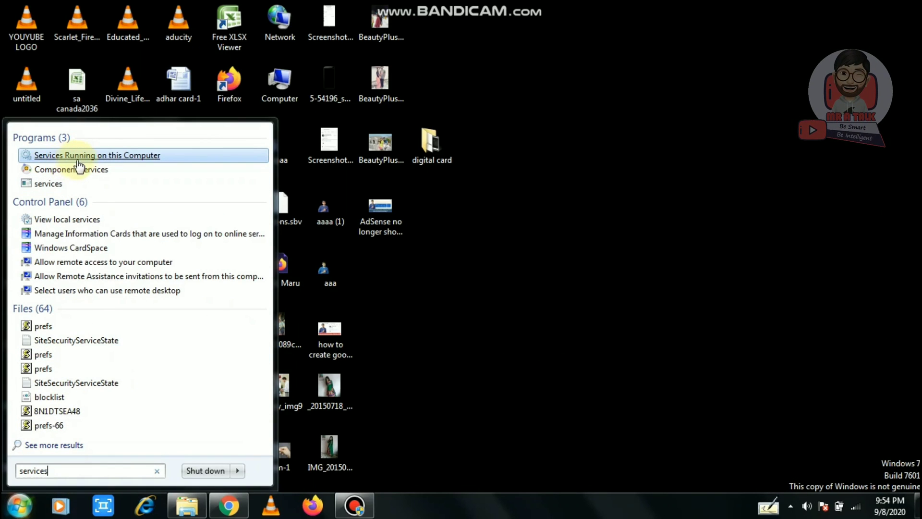
mouse_move(117, 157)
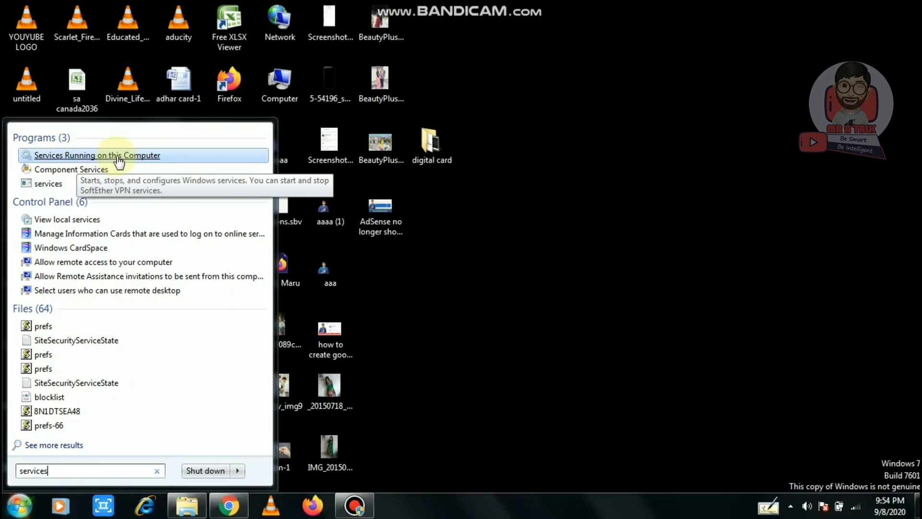
Launch Services and bring up the Windows Update service's Properties
click(97, 156)
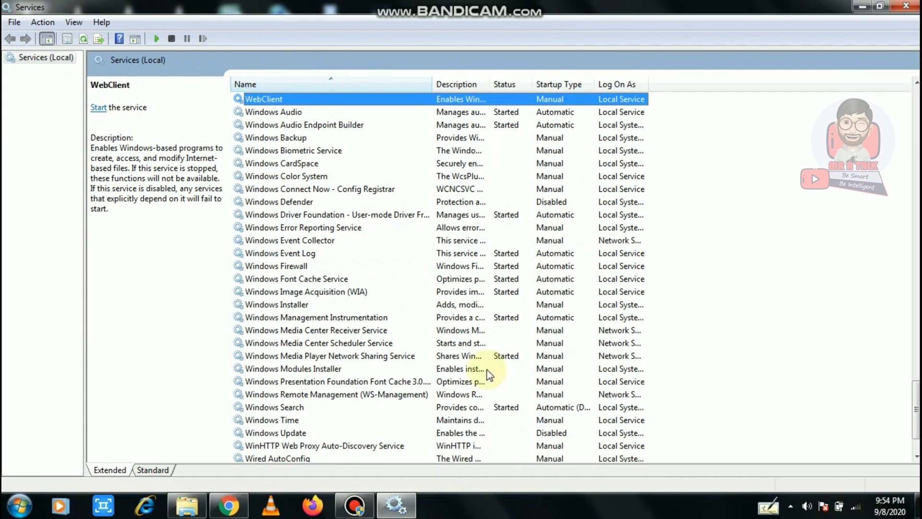
click(276, 432)
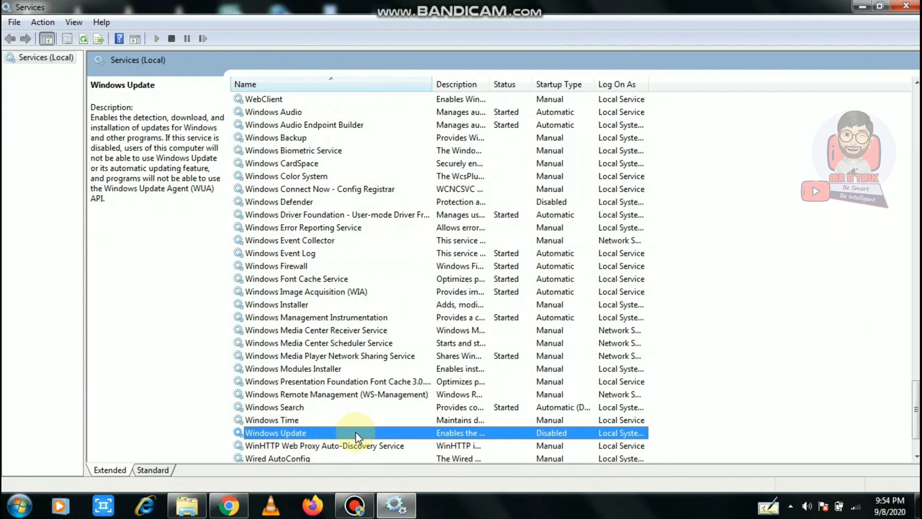
double_click(276, 432)
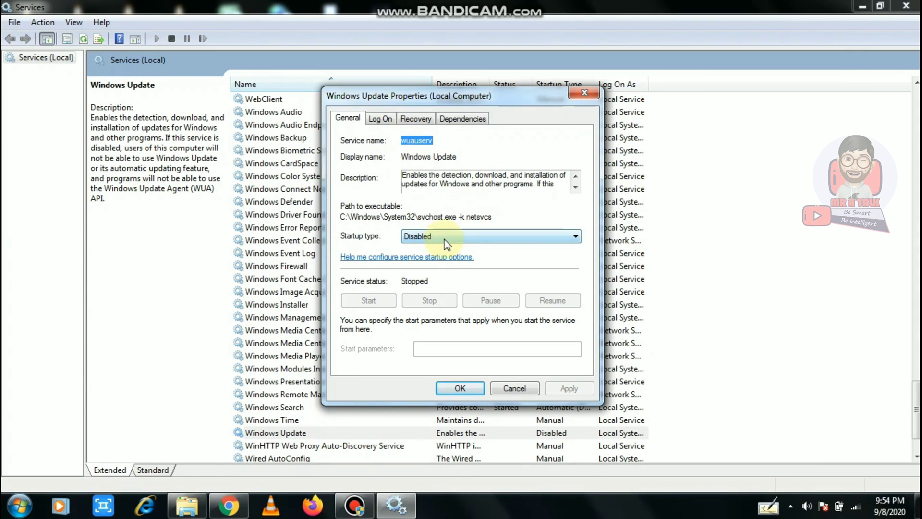
mouse_move(391, 247)
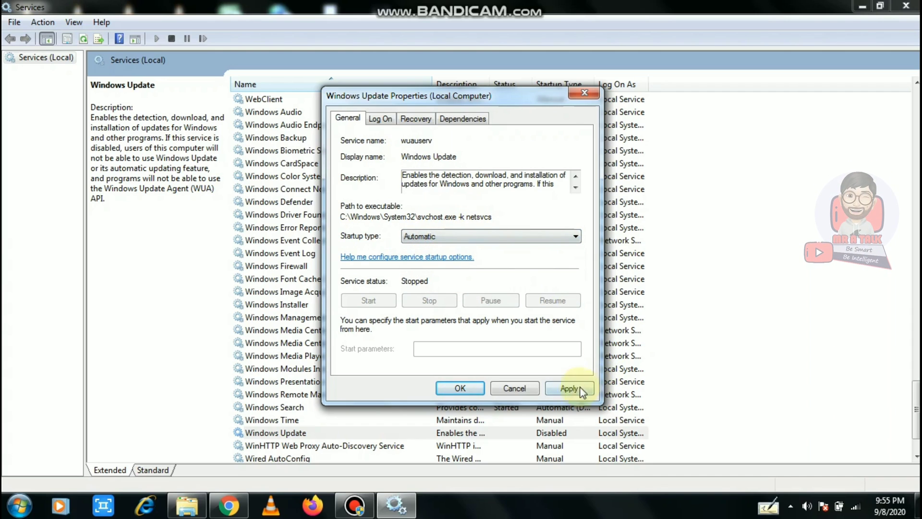
Apply Automatic startup, start Windows Update, confirm, and close Services
click(568, 388)
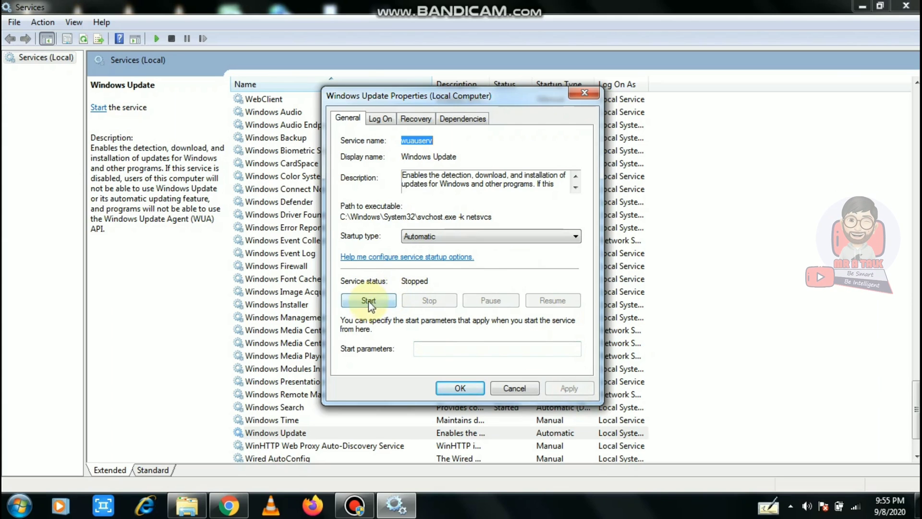
click(368, 301)
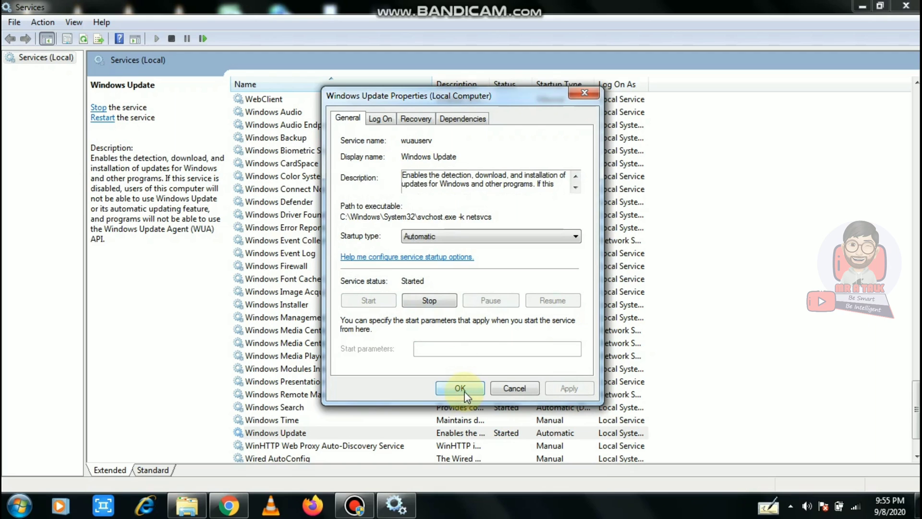
click(460, 388)
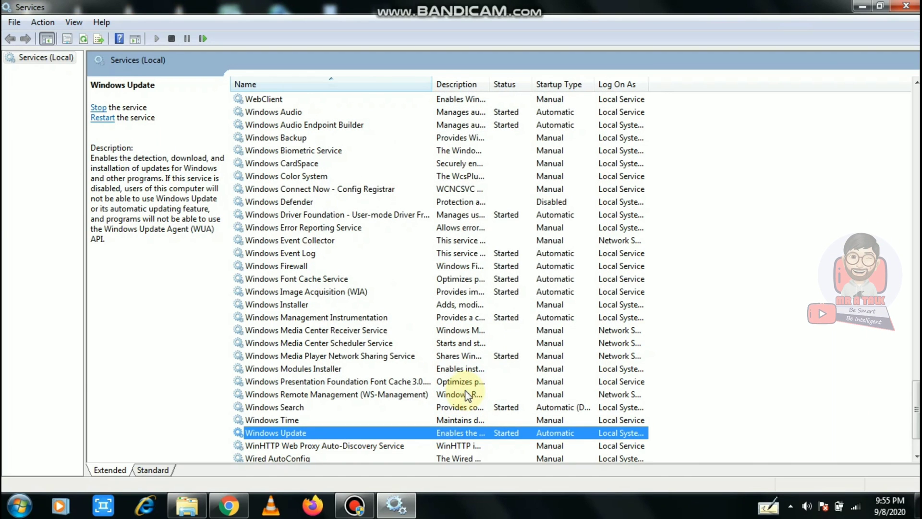
mouse_move(908, 7)
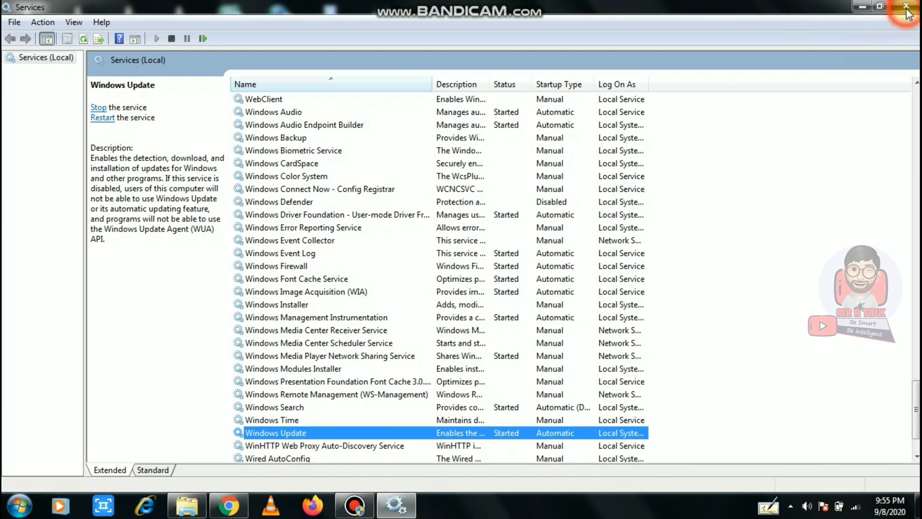
click(906, 7)
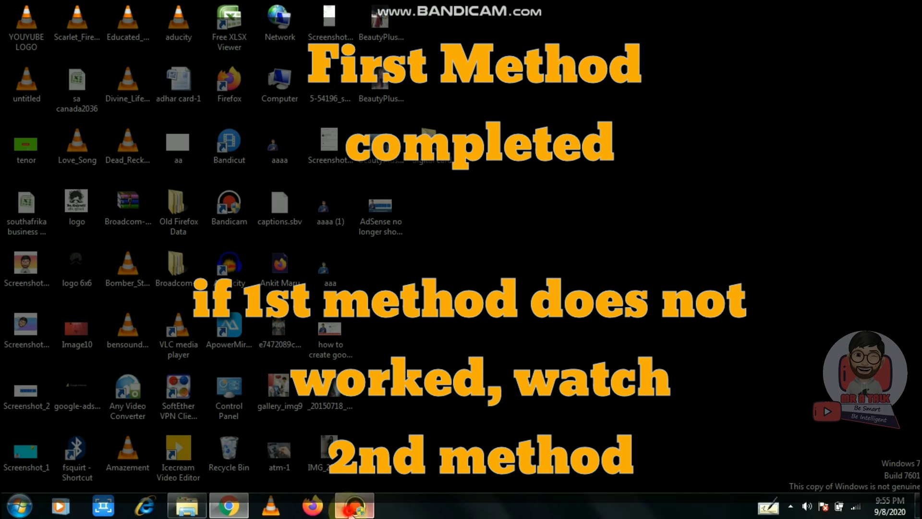
click(352, 504)
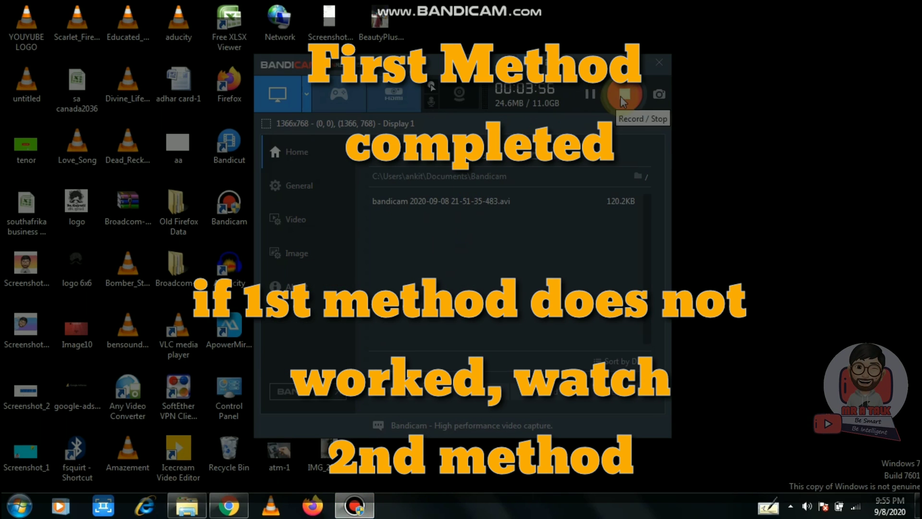
click(657, 63)
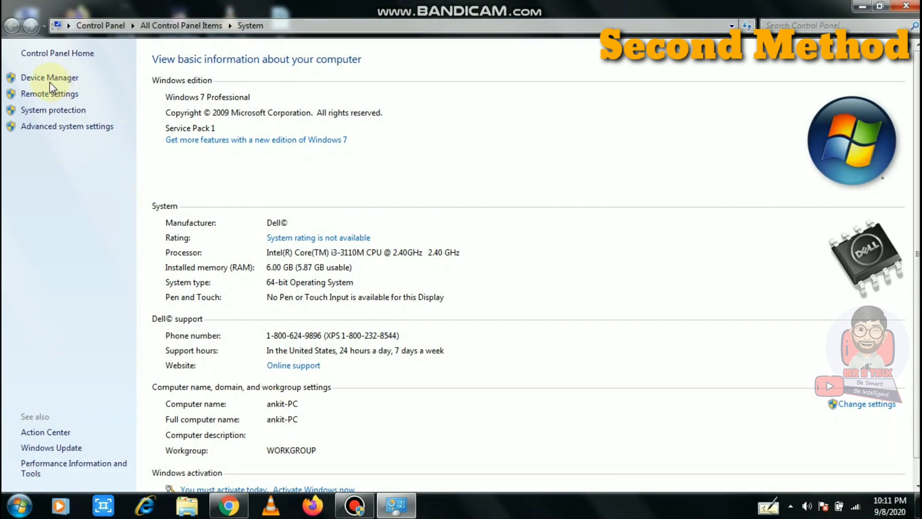
Launch Device Manager maximized and select Integrated Webcam under Imaging devices
click(49, 77)
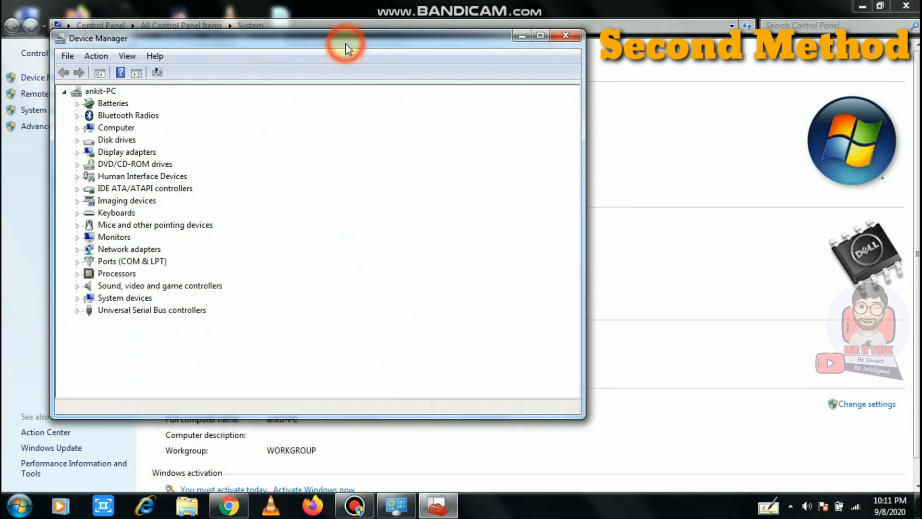
click(540, 35)
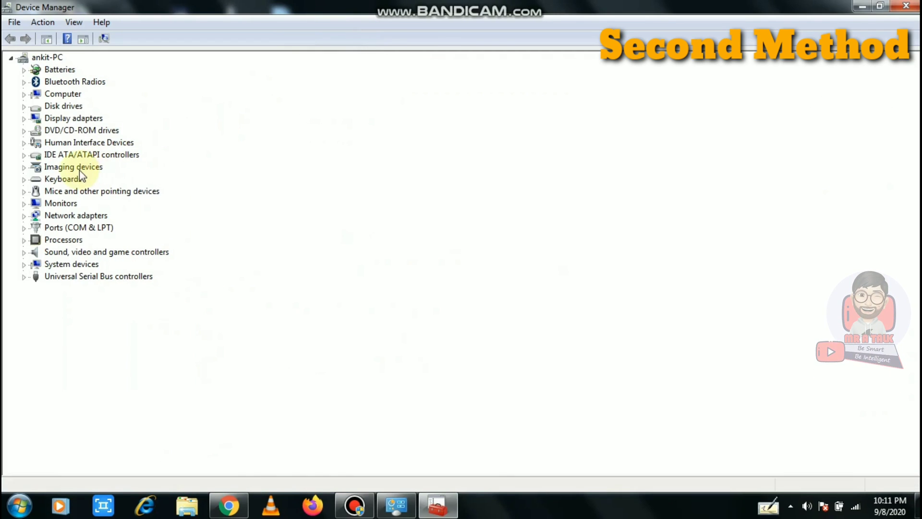
click(73, 166)
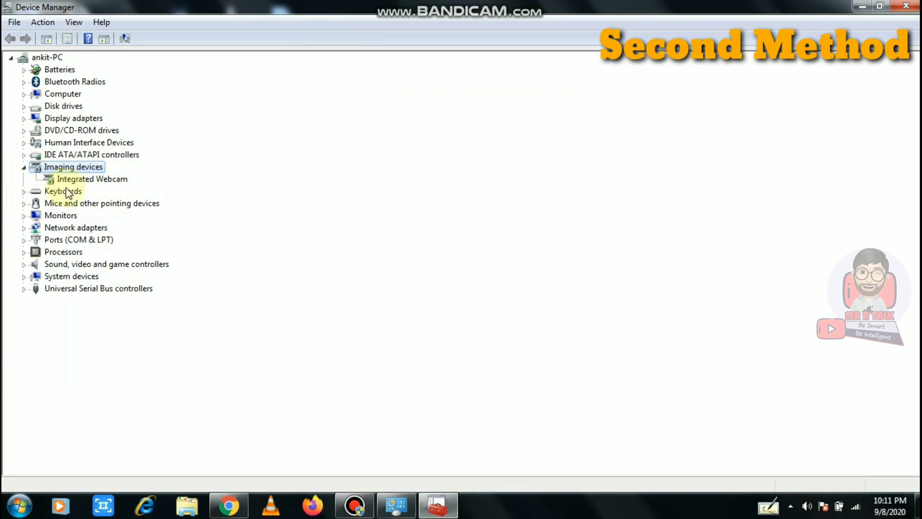
click(92, 179)
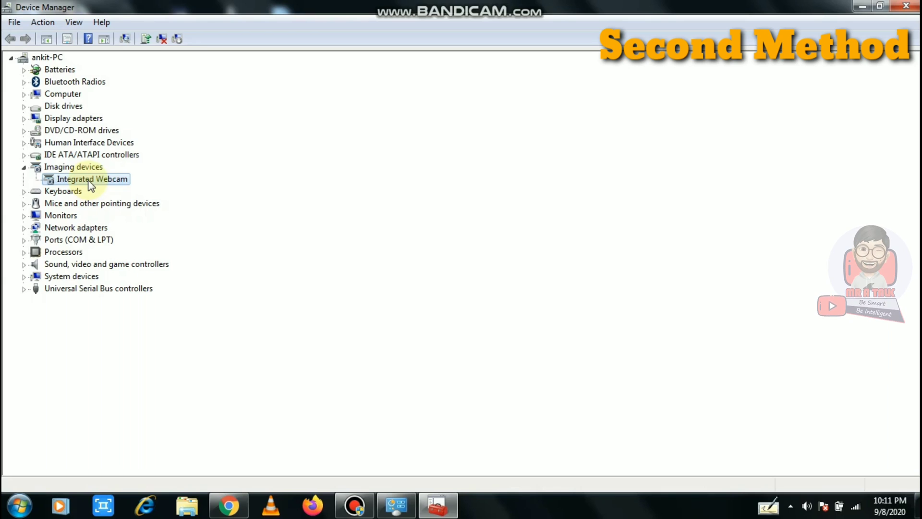
Uninstall the Integrated Webcam from its context menu and confirm
right_click(93, 179)
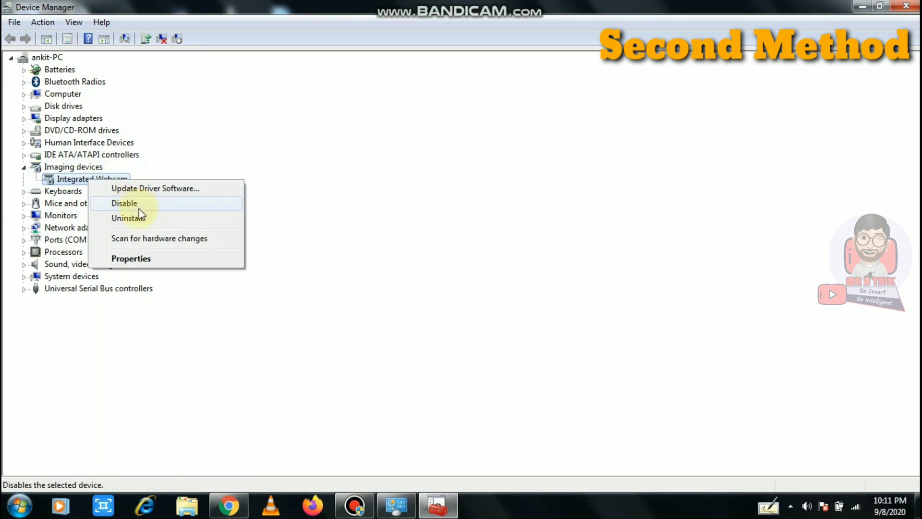
click(127, 218)
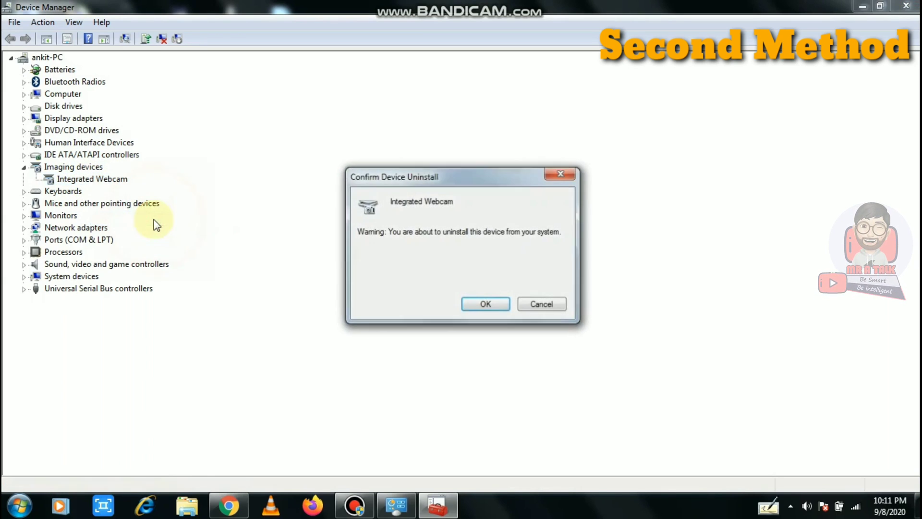
click(485, 305)
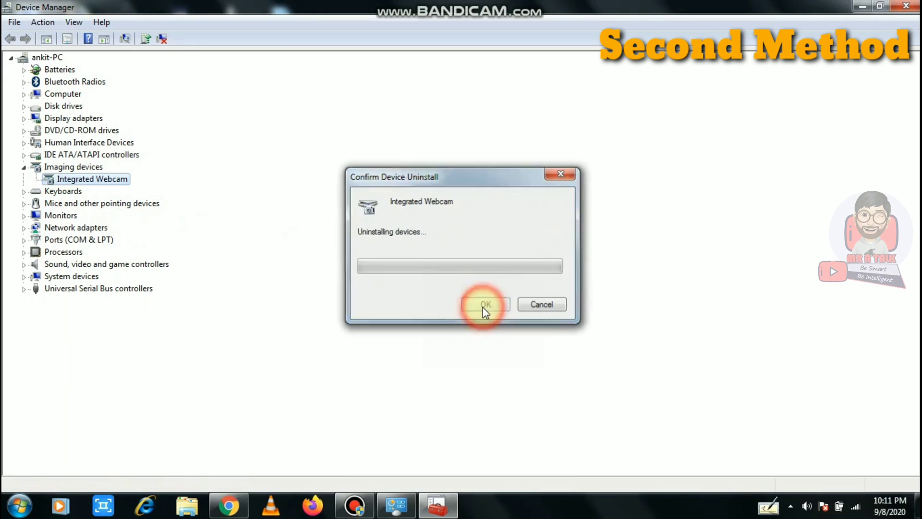
click(484, 304)
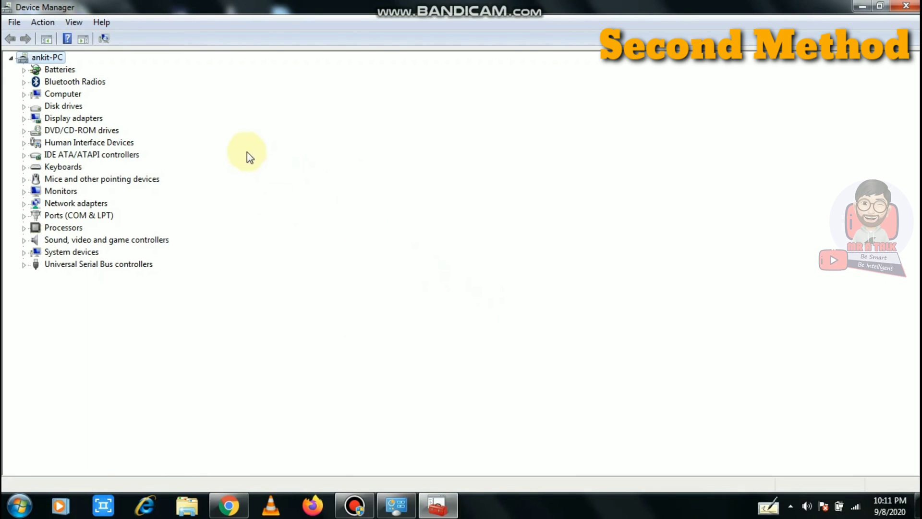
mouse_move(41, 22)
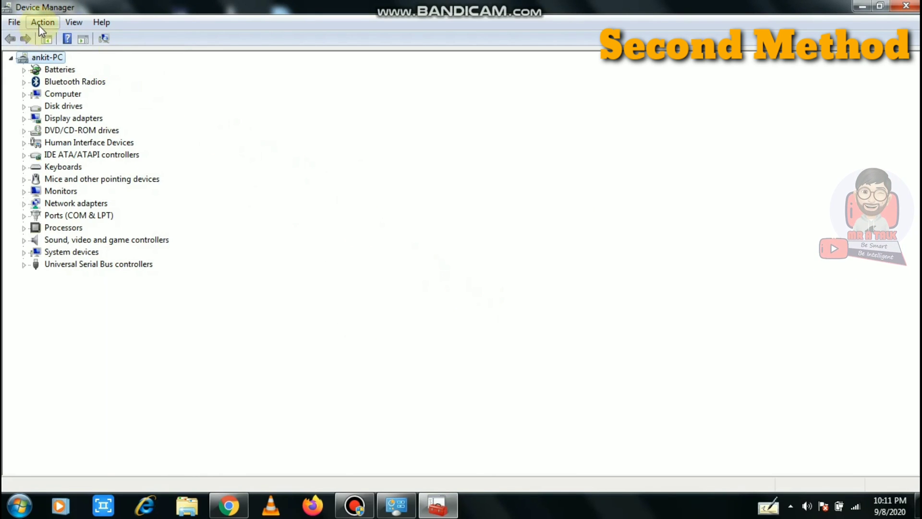
Run Scan for hardware changes from the Action menu to redetect the webcam
click(42, 22)
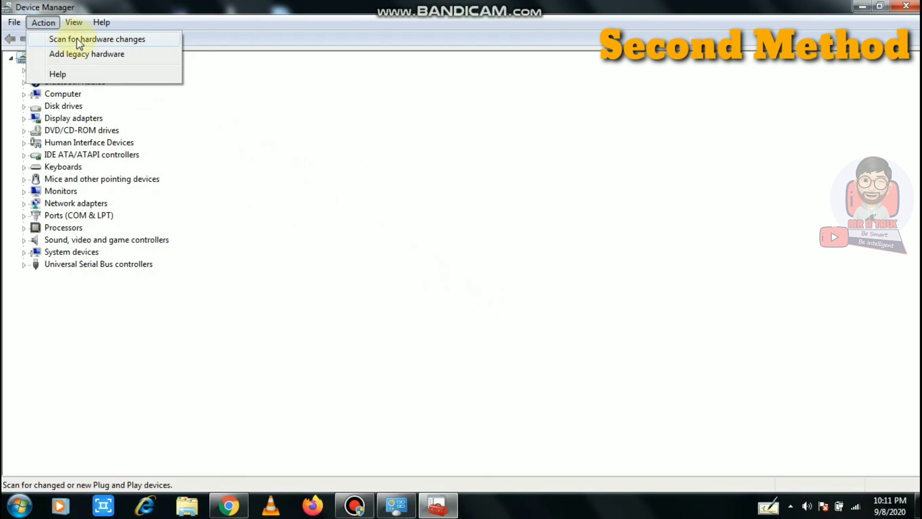
click(97, 38)
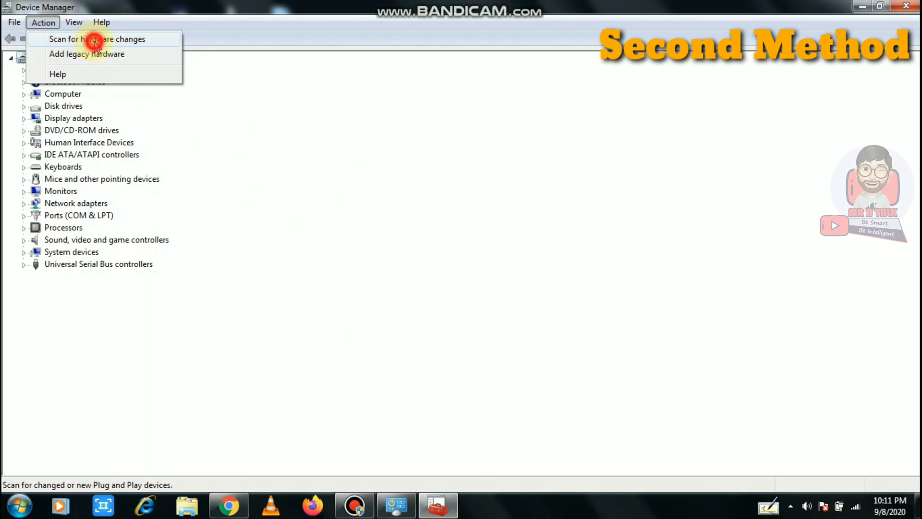
click(97, 39)
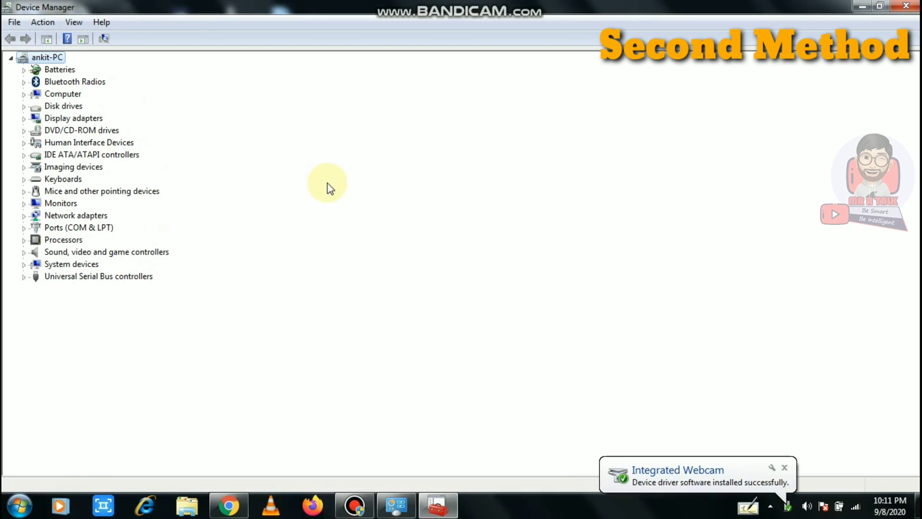
mouse_move(159, 179)
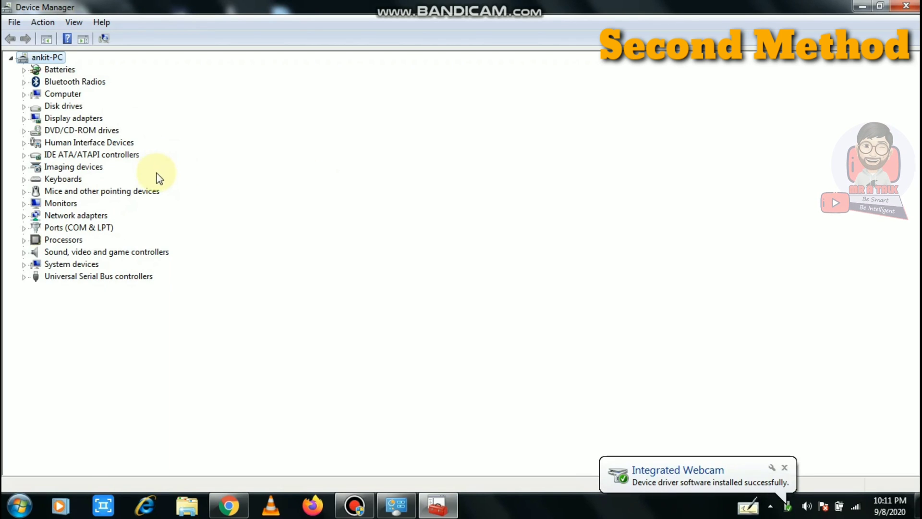